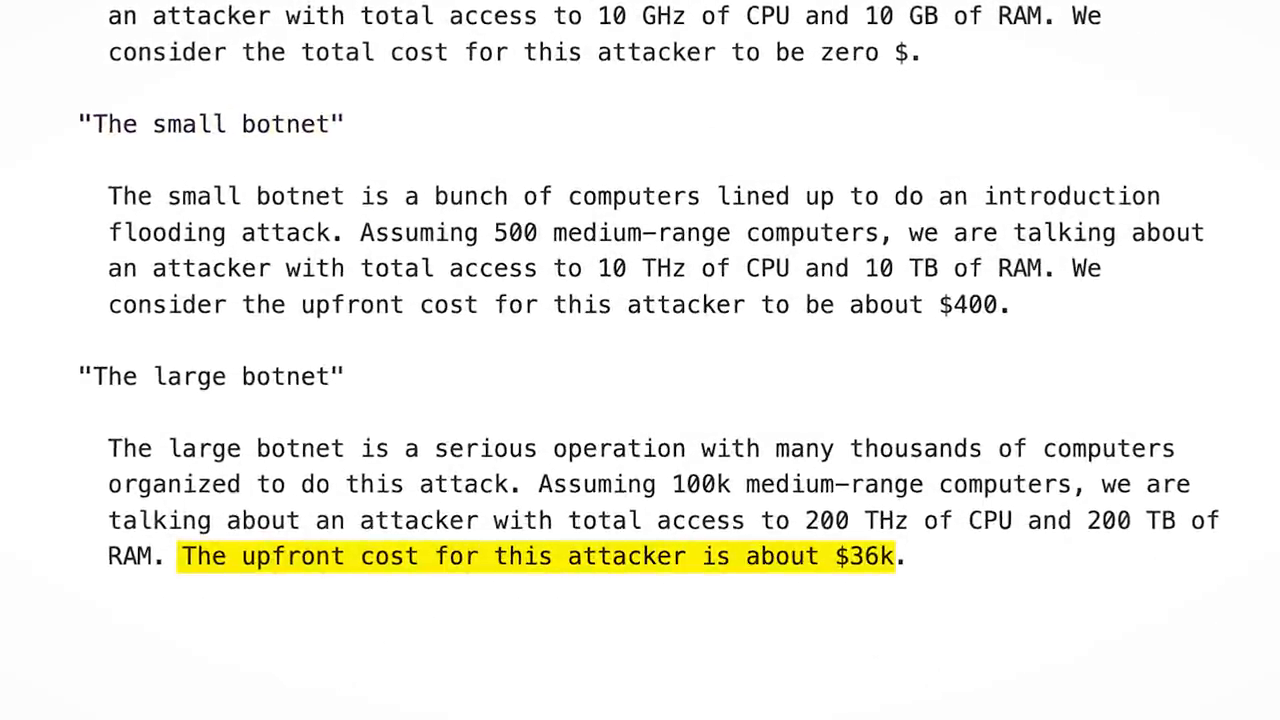
Highlight '100k medium-range computers' in yellow within the large-botnet paragraph
{"action": "double_click", "coordinate": [870, 486]}
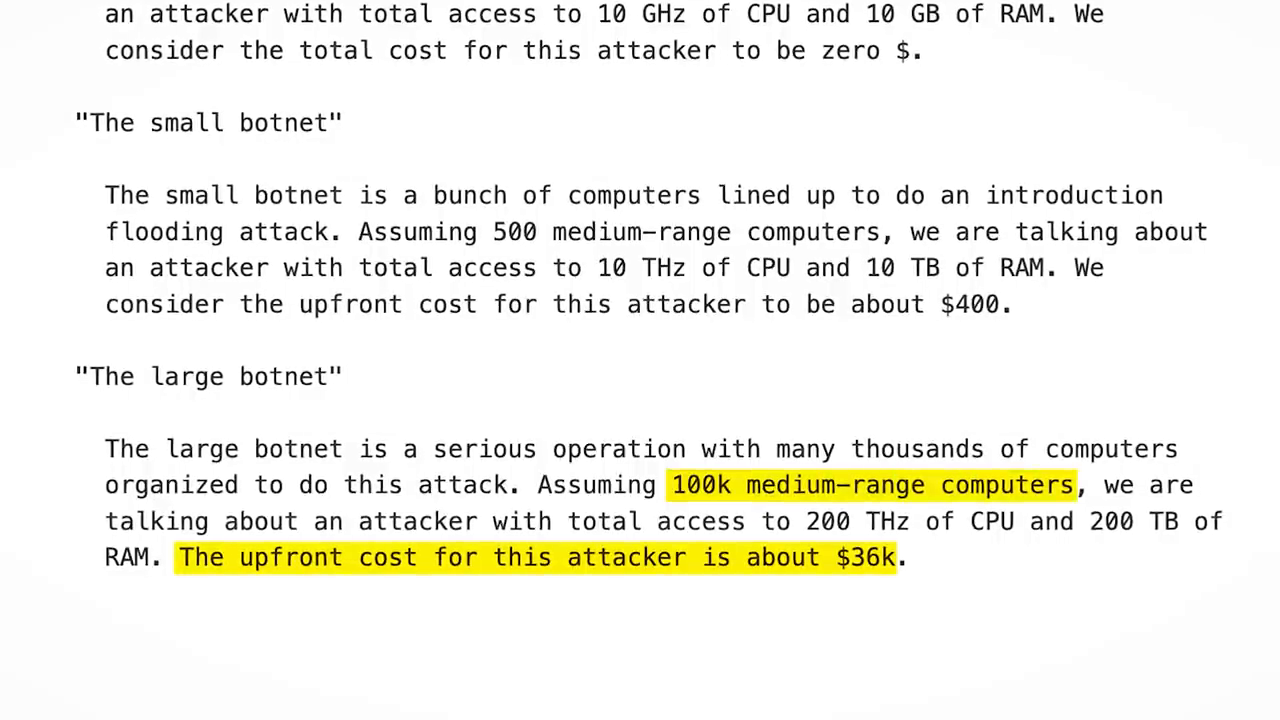